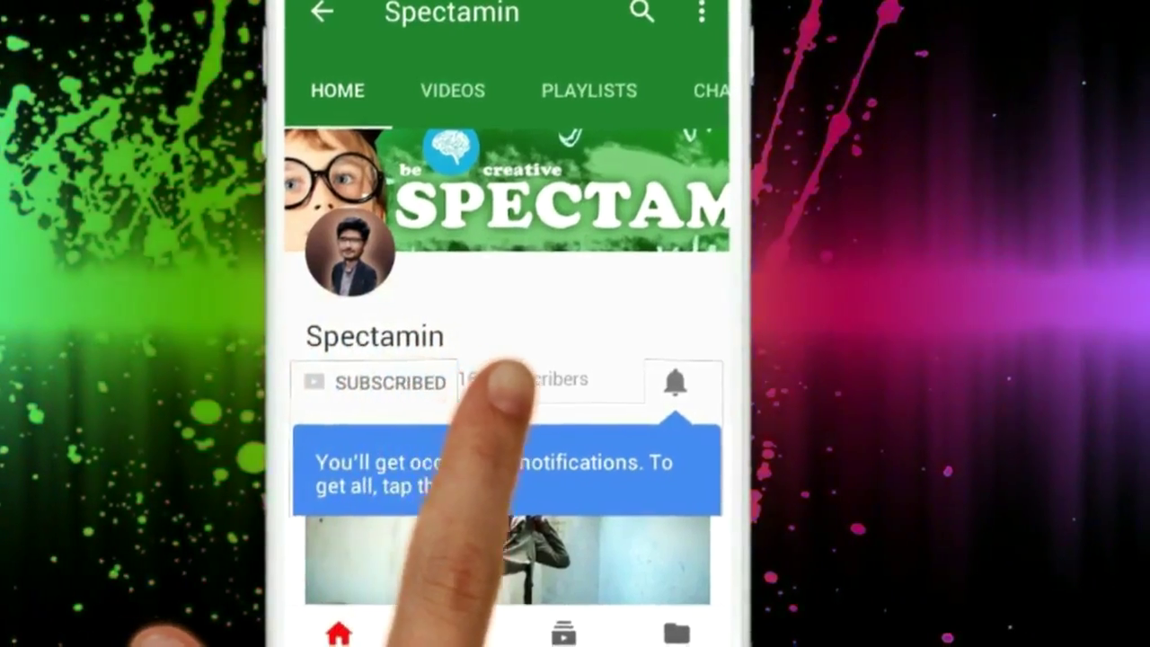
Set Spectamin channel notifications to All using the bell beside Subscribed.
click(679, 382)
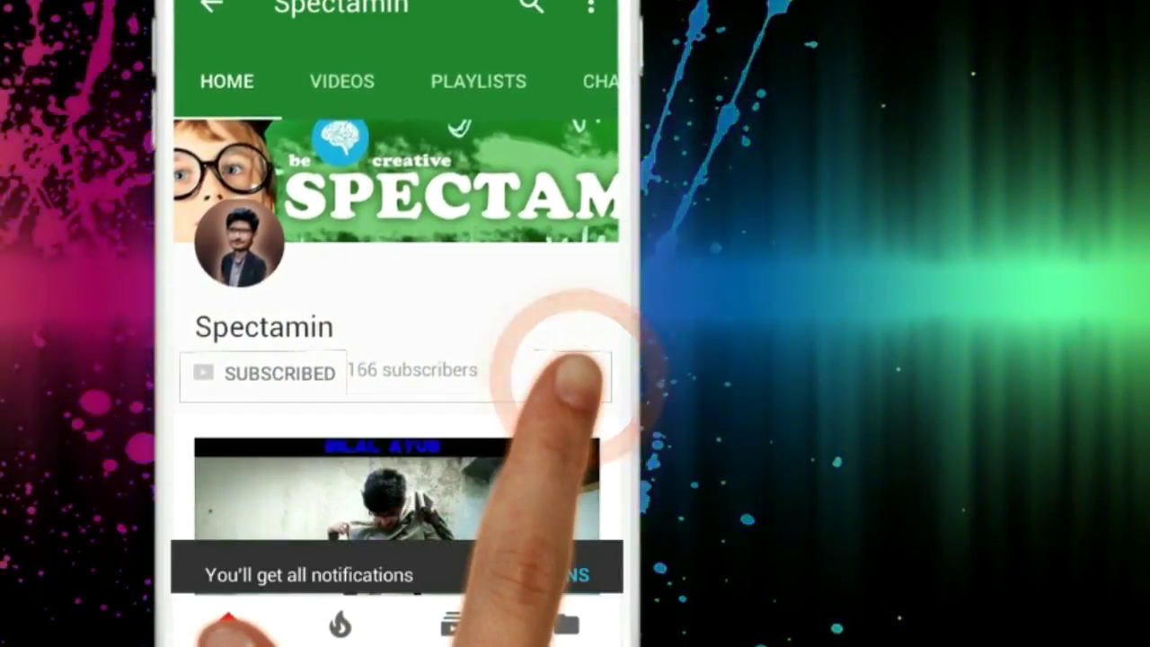